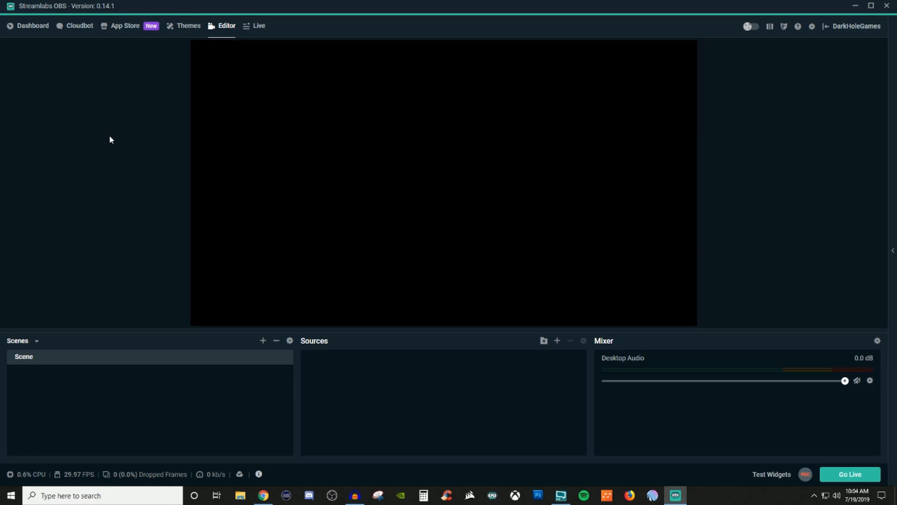
pyautogui.moveTo(606, 410)
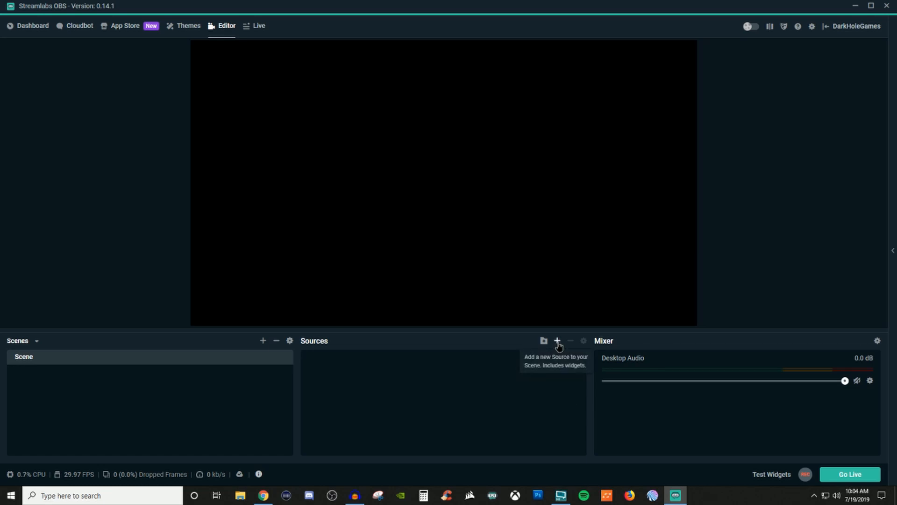
pyautogui.click(556, 341)
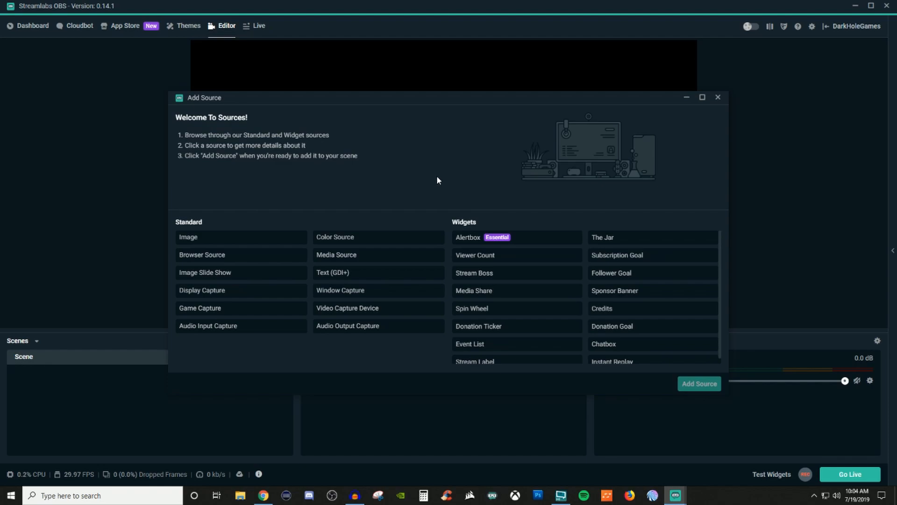
pyautogui.moveTo(508, 158)
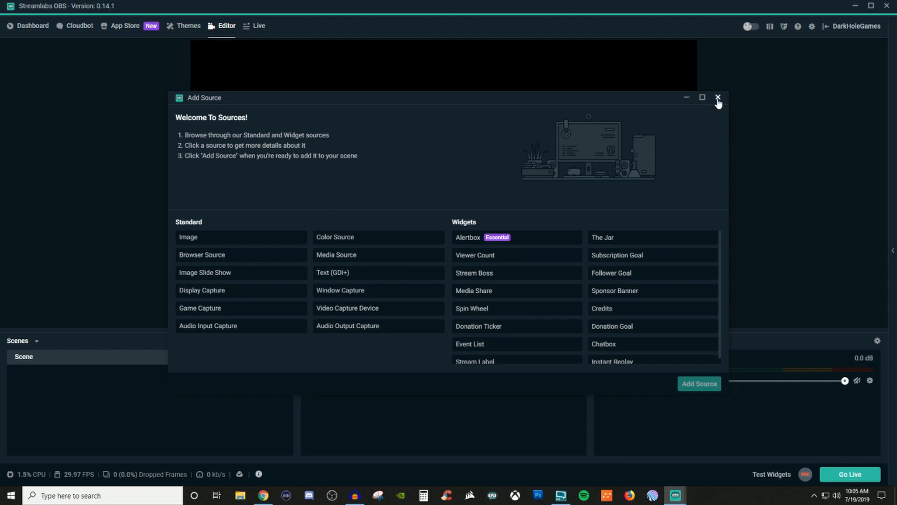
pyautogui.click(718, 98)
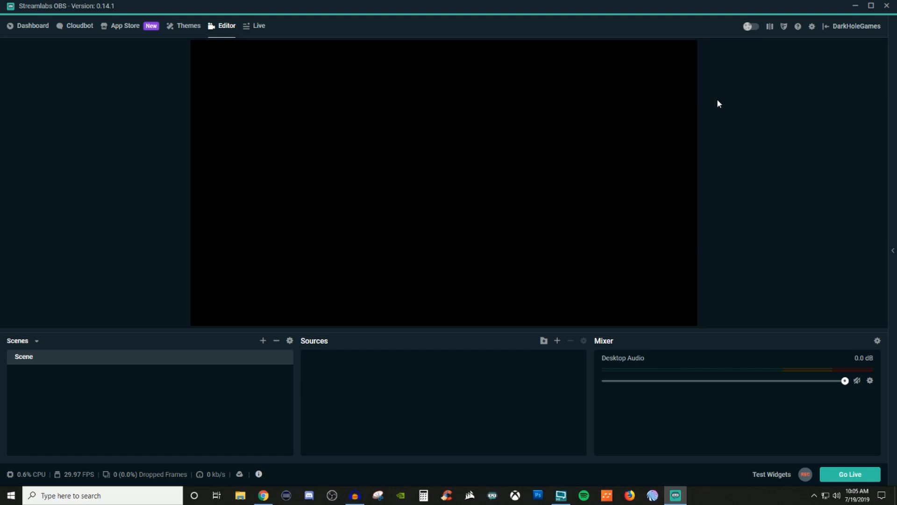